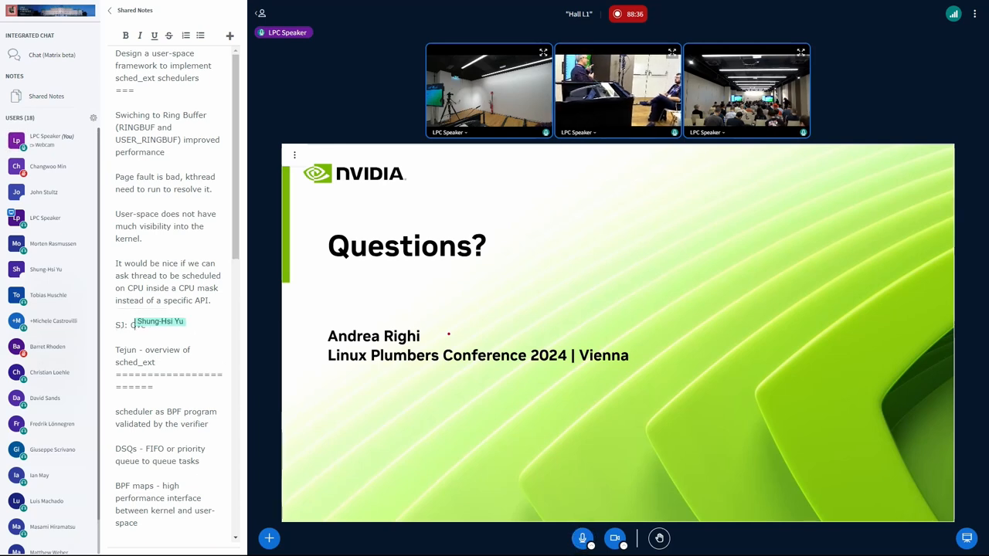
pyautogui.write('Overhead of scheduling?')
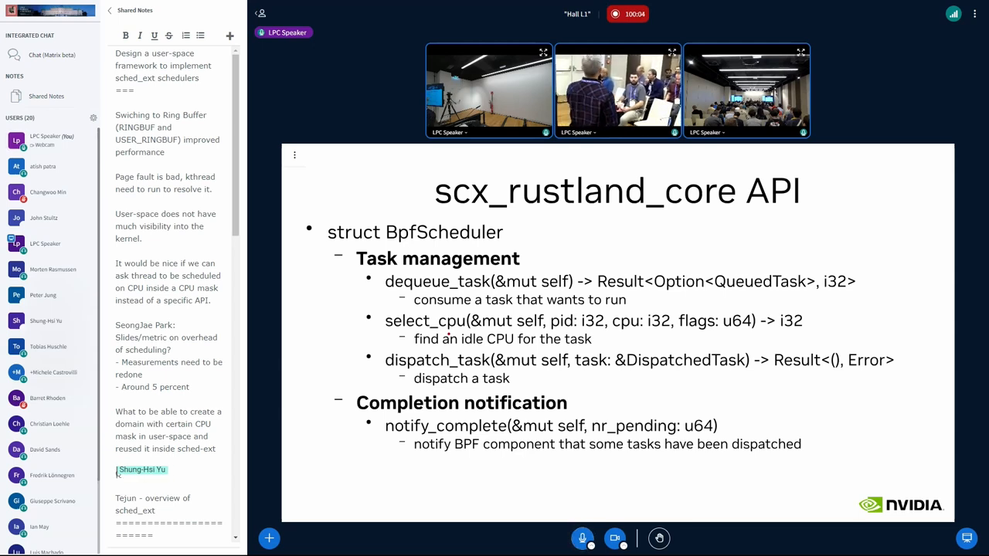
pyautogui.write("'t d")
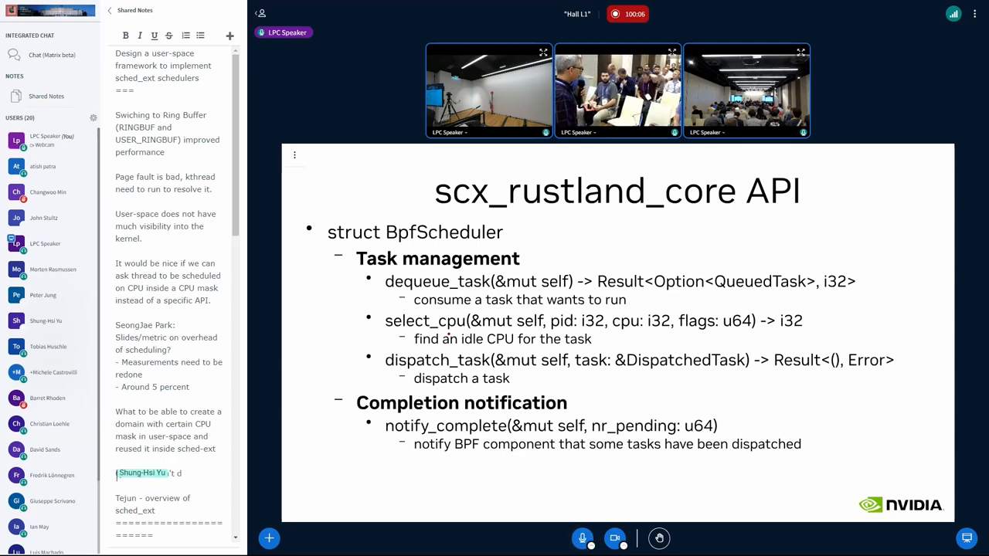